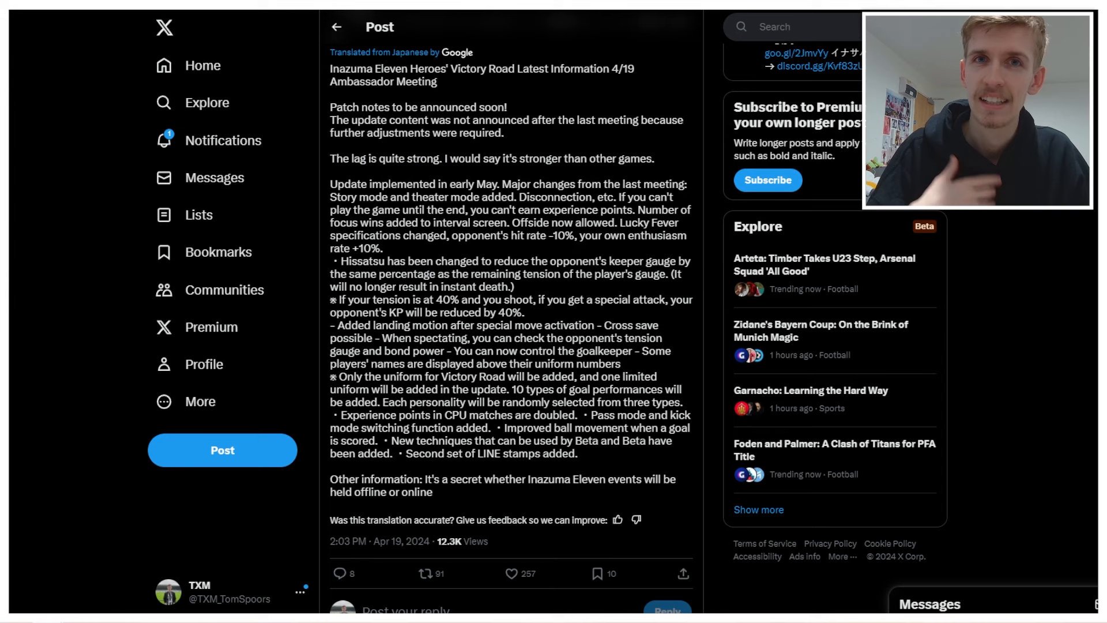
- Select the 'Offside now allowed… your' patch note line, then clear the selection
click(508, 573)
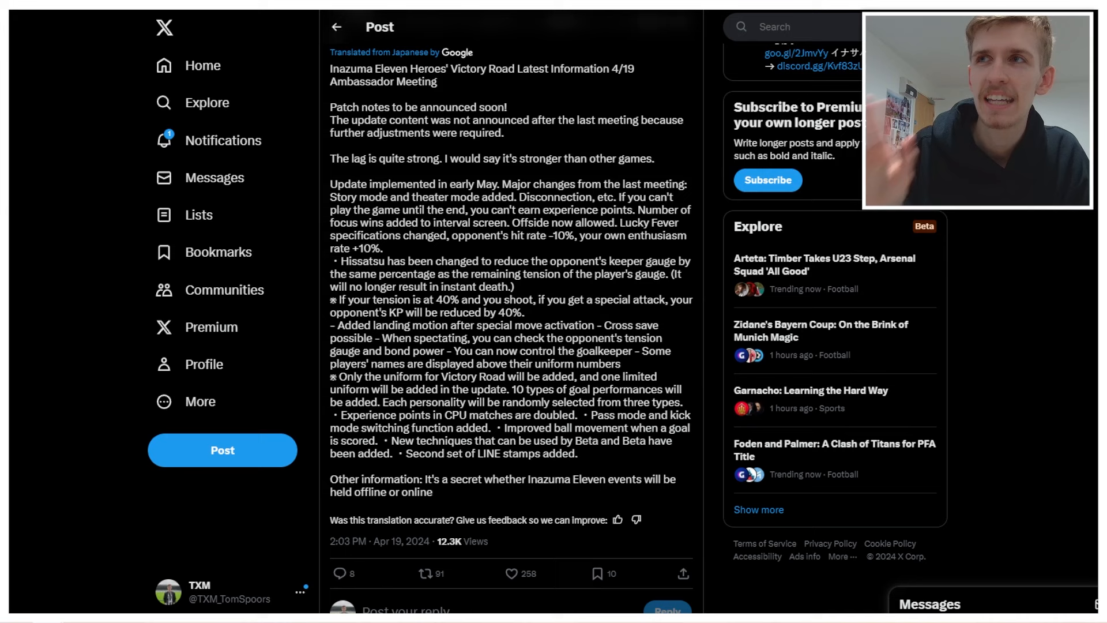
double_click(555, 184)
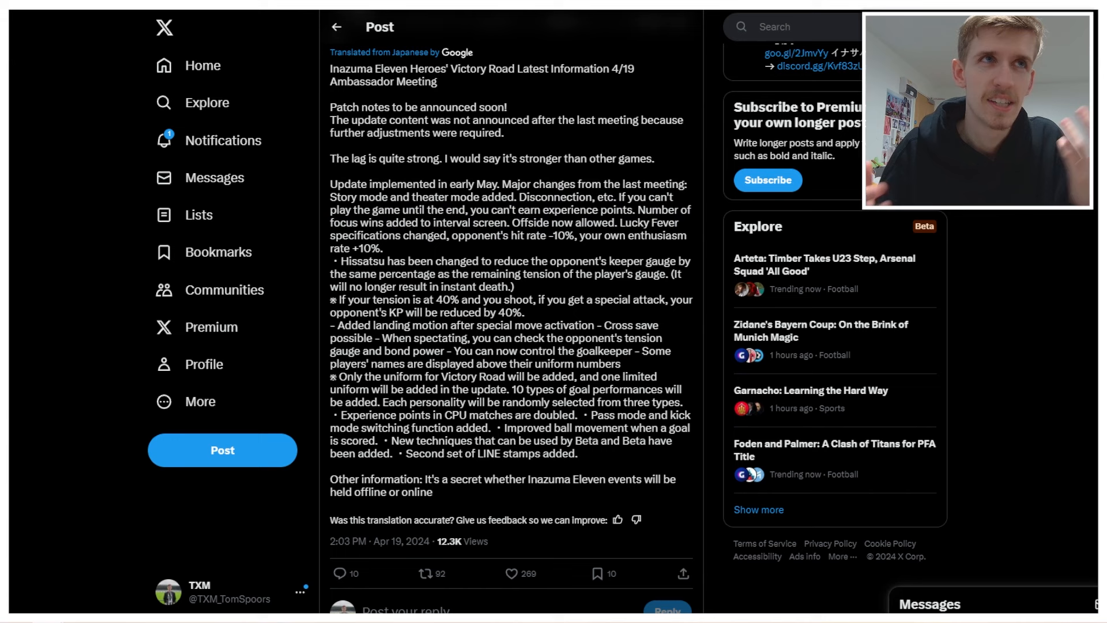
drag(514, 222, 607, 235)
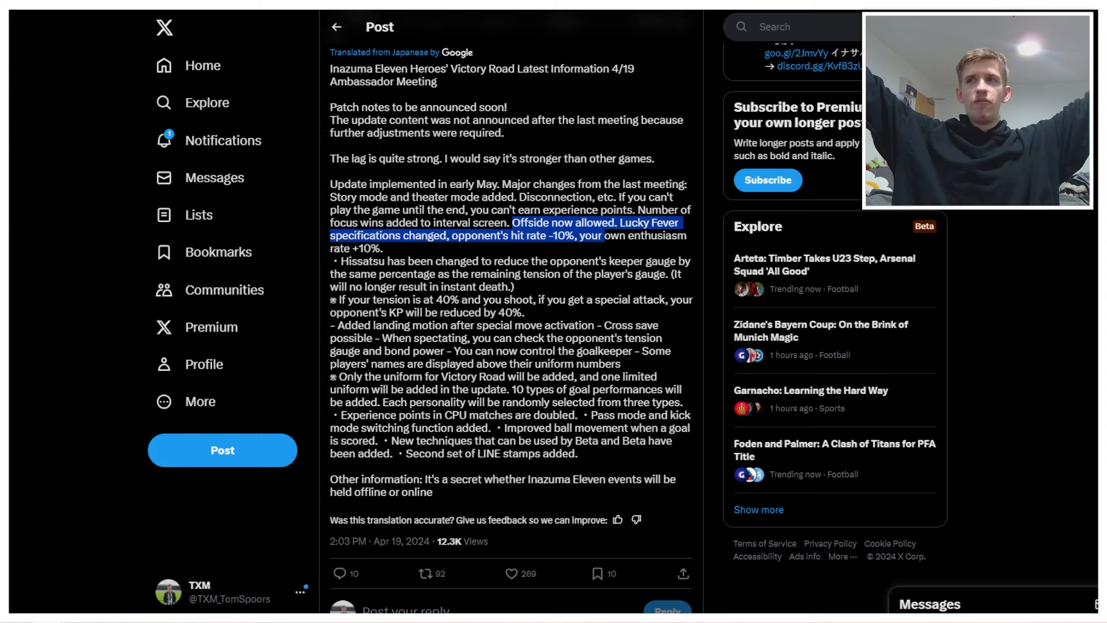
click(423, 573)
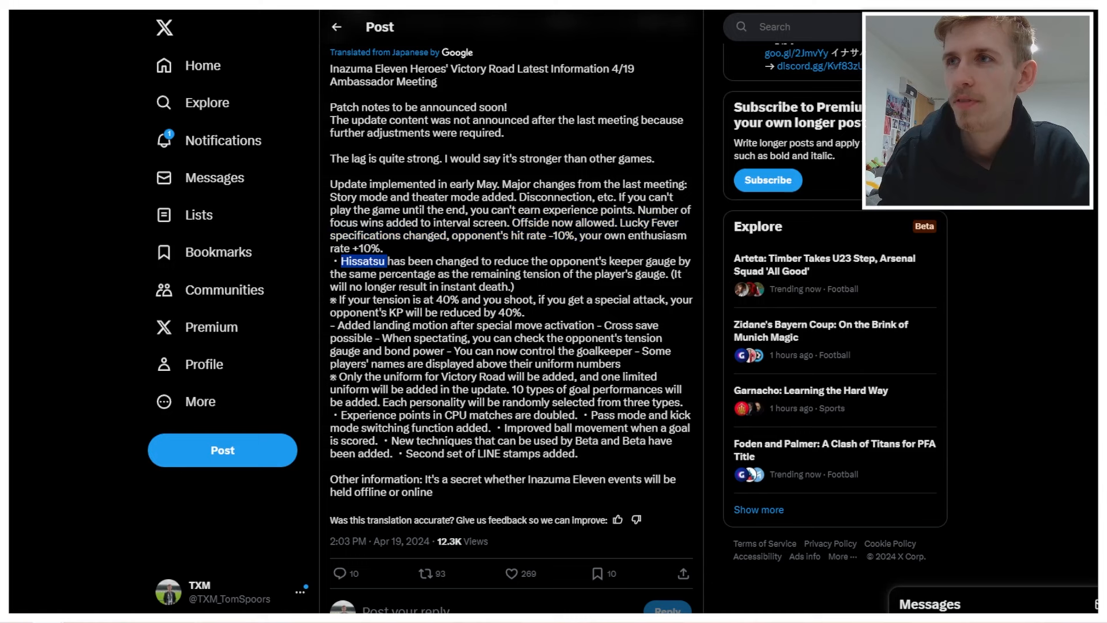
drag(387, 261, 495, 287)
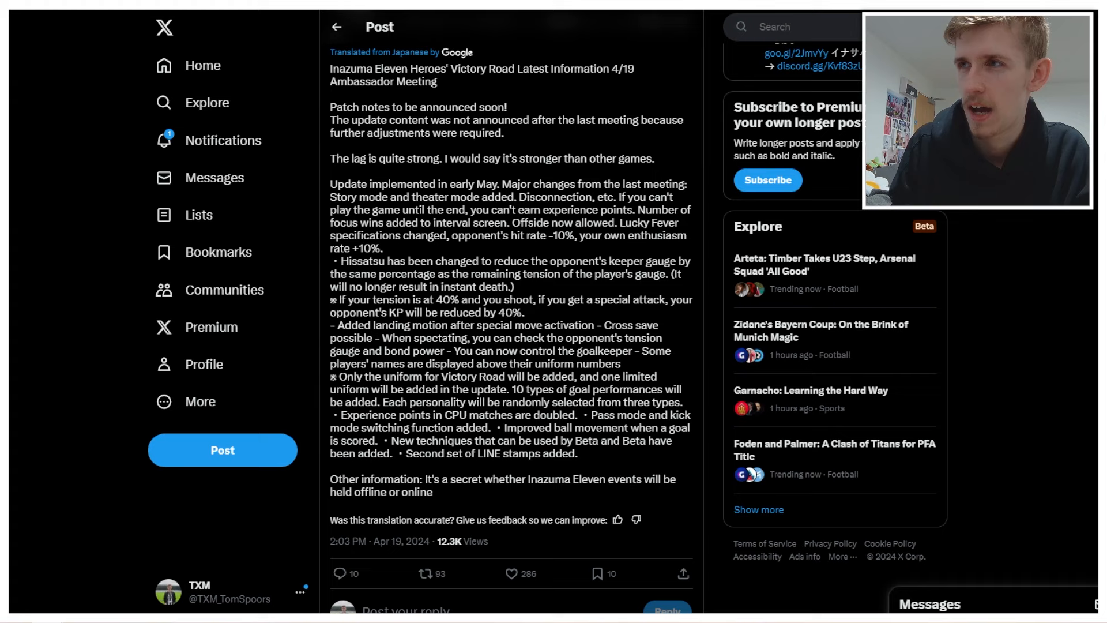
- Scroll to the end of the post so the reply box and first replies show
scroll(down, 3)
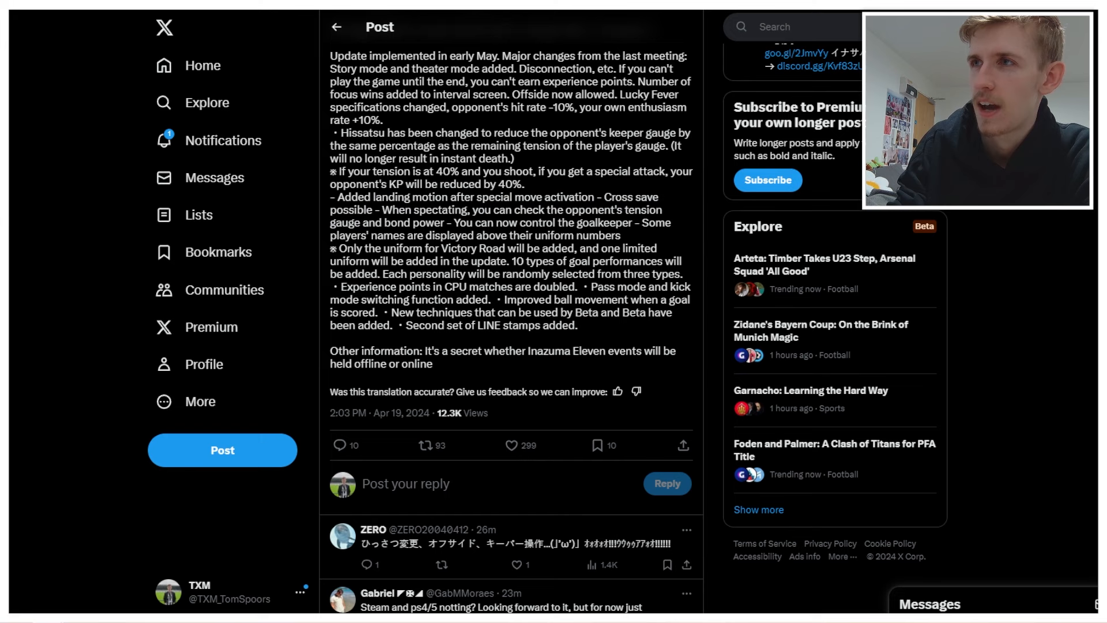
drag(416, 210, 443, 222)
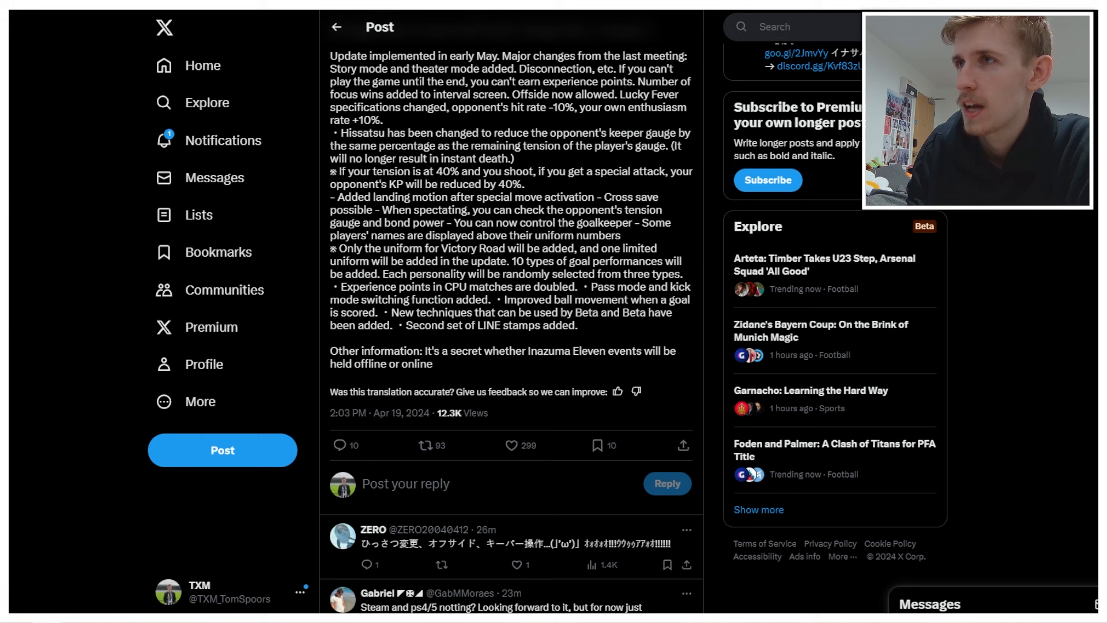
- Select 'doubled. ・Pass mode and kick', then scroll toward the reply thread
drag(514, 261, 681, 275)
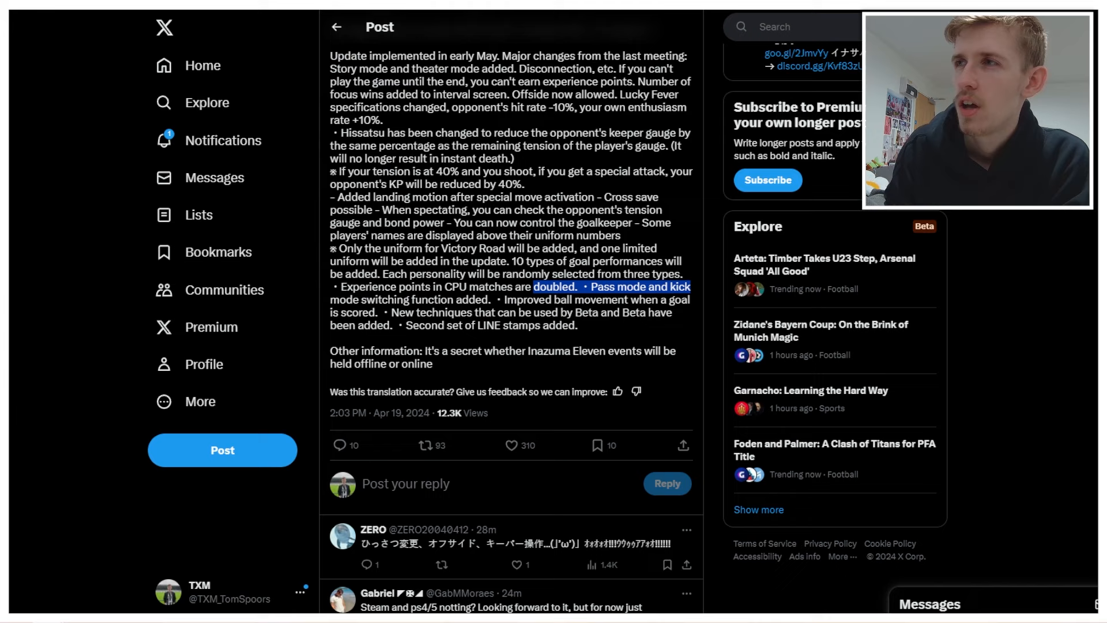
scroll(down, 3)
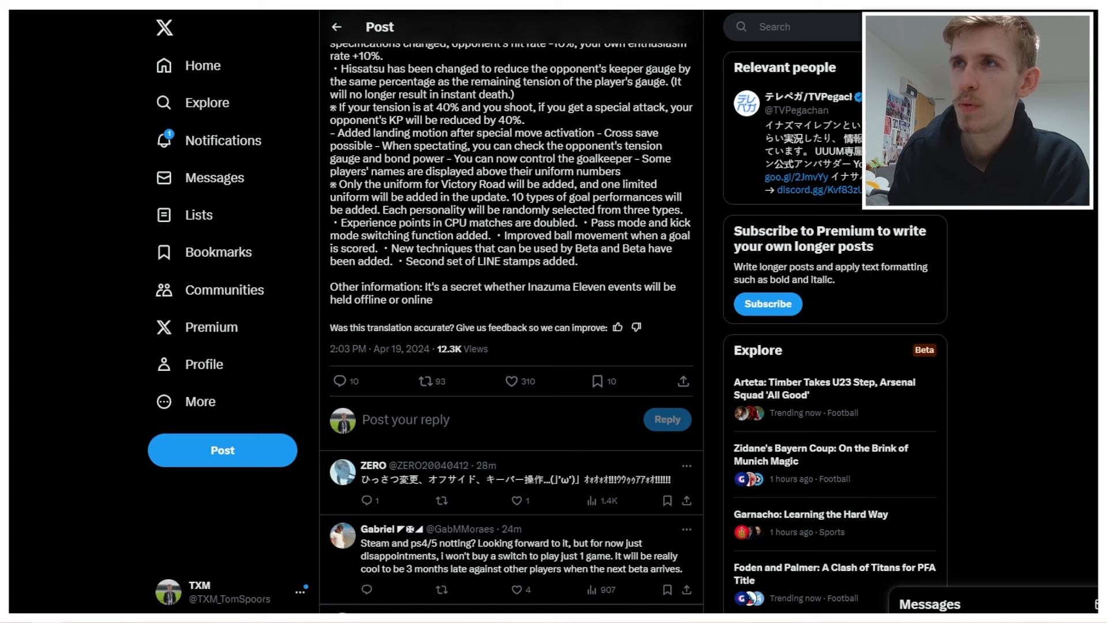